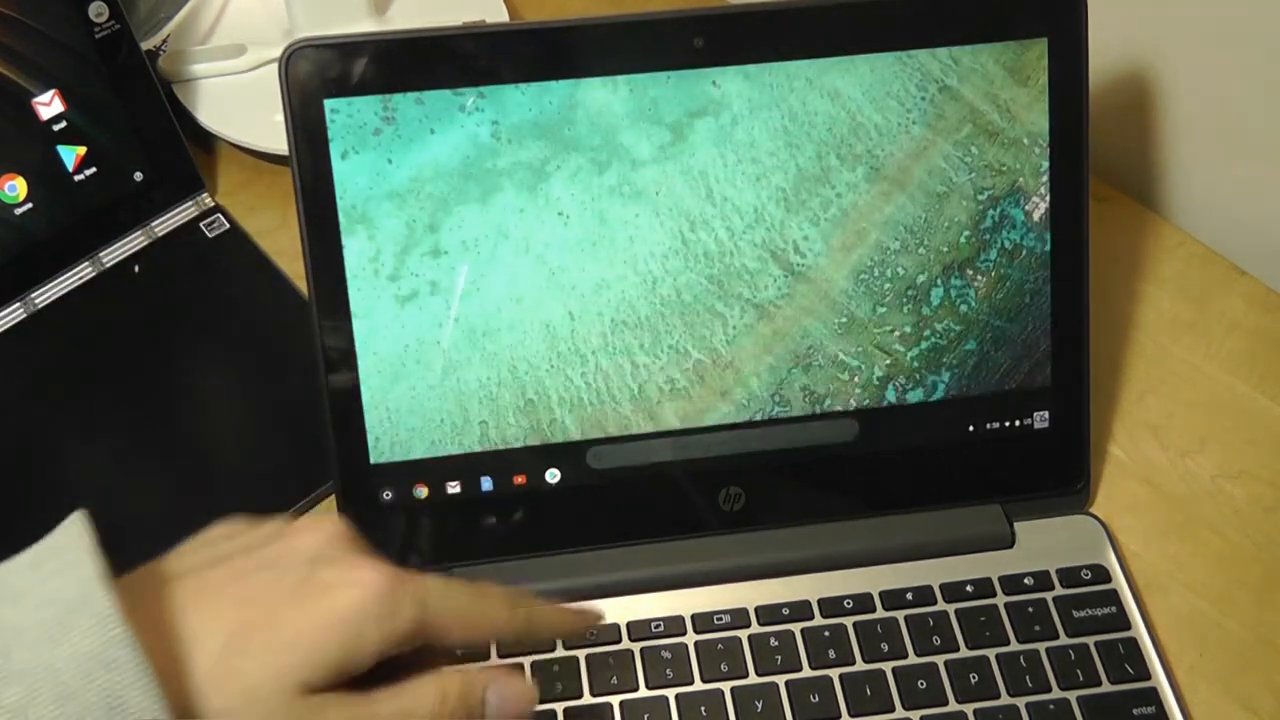
Step: Show the Android app drawer, scroll through the installed apps, and reveal the quick settings shade
left_click(386, 488)
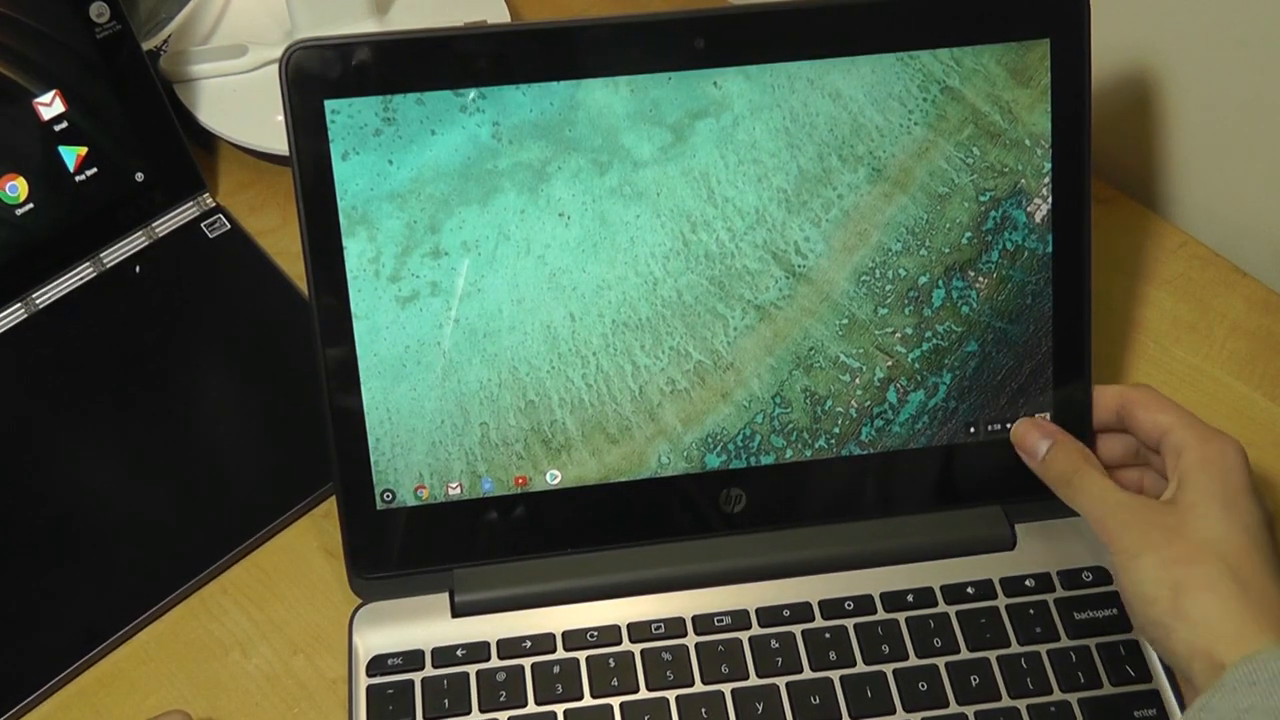
left_click(984, 424)
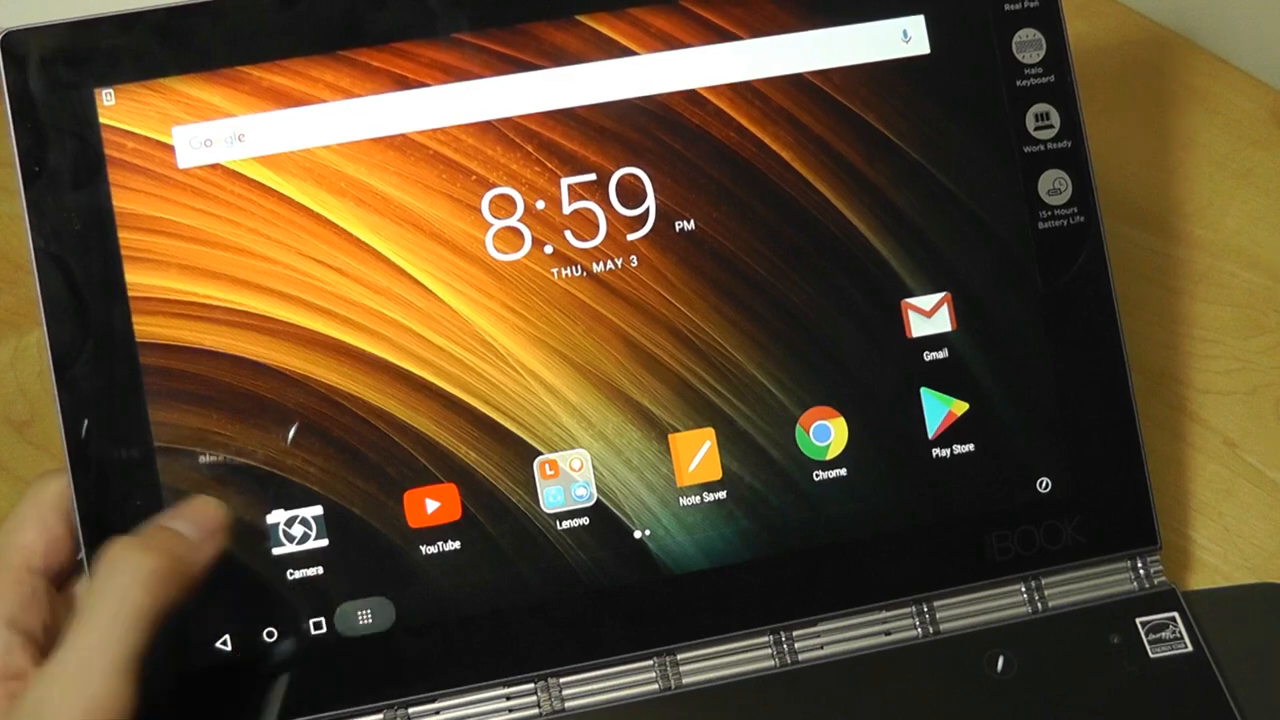
left_click(380, 618)
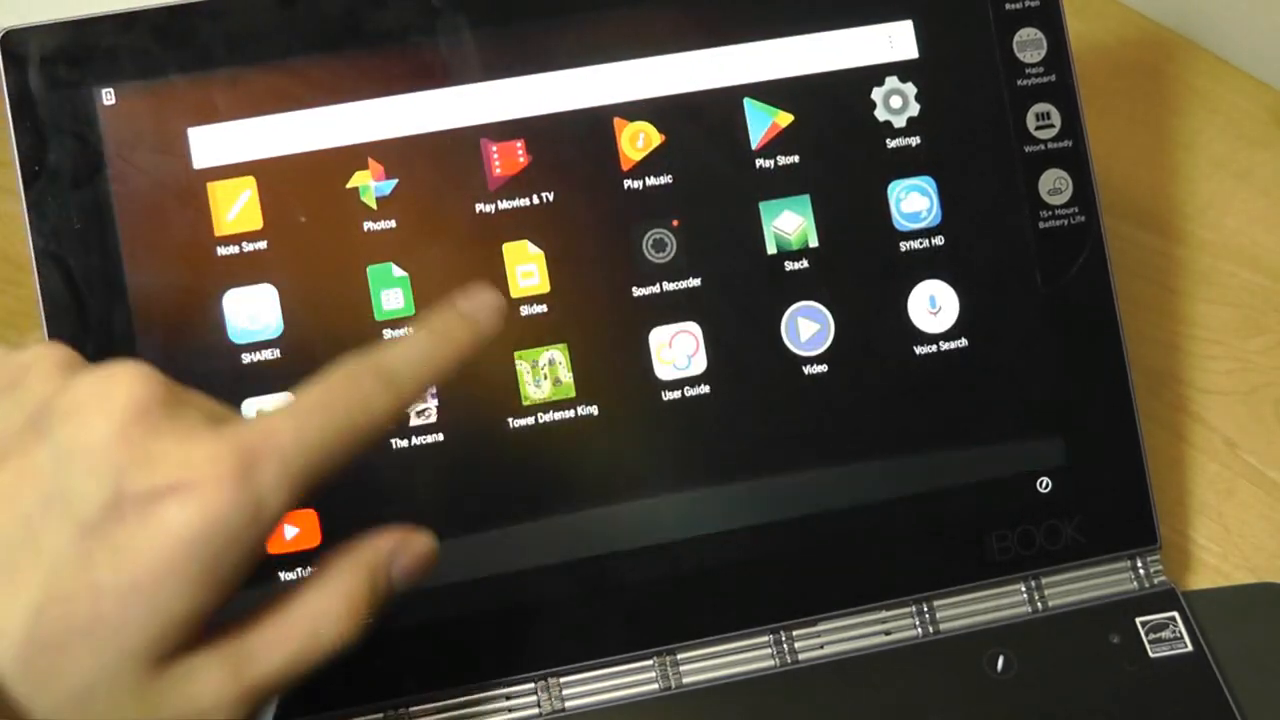
scroll("left", 3)
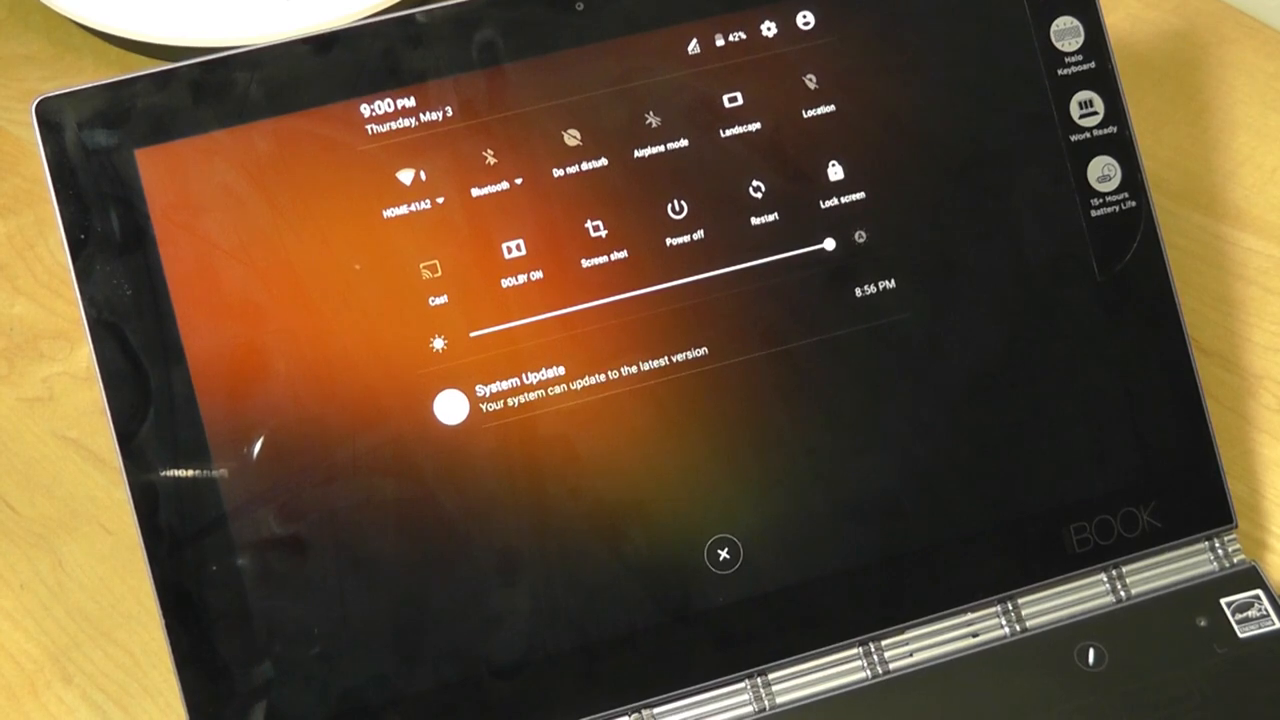
left_click(724, 552)
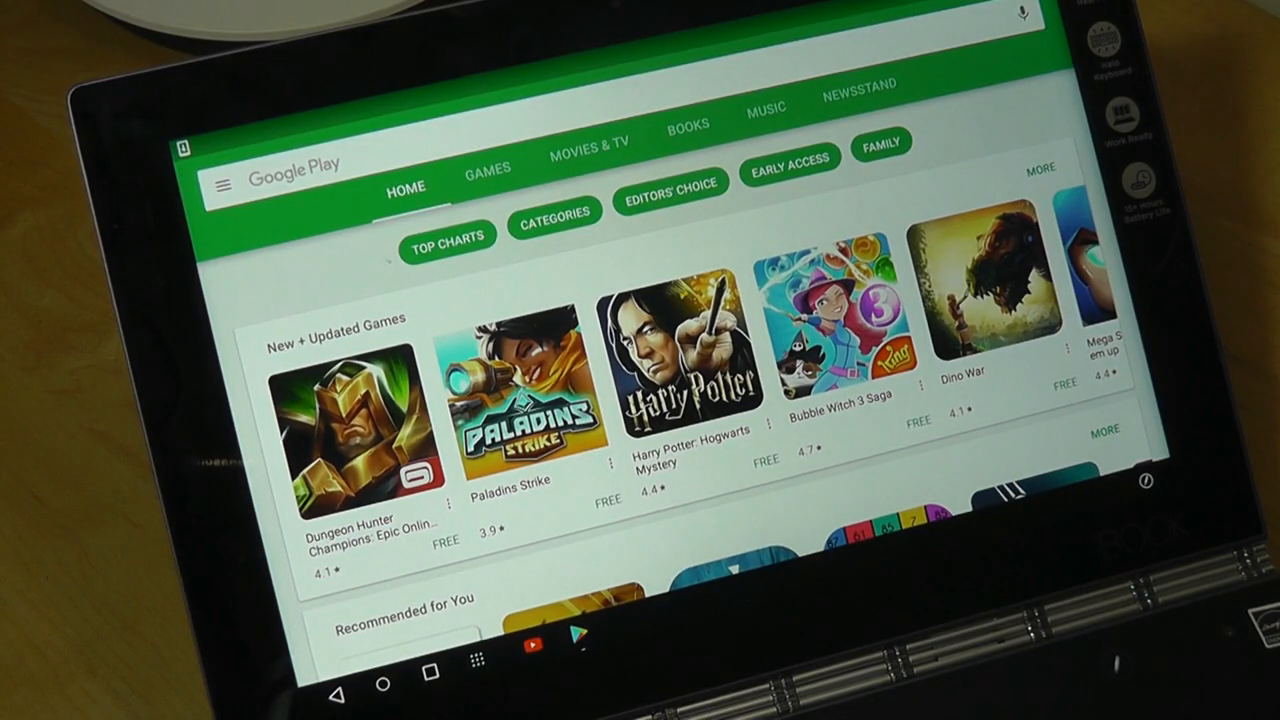
scroll("down", 3)
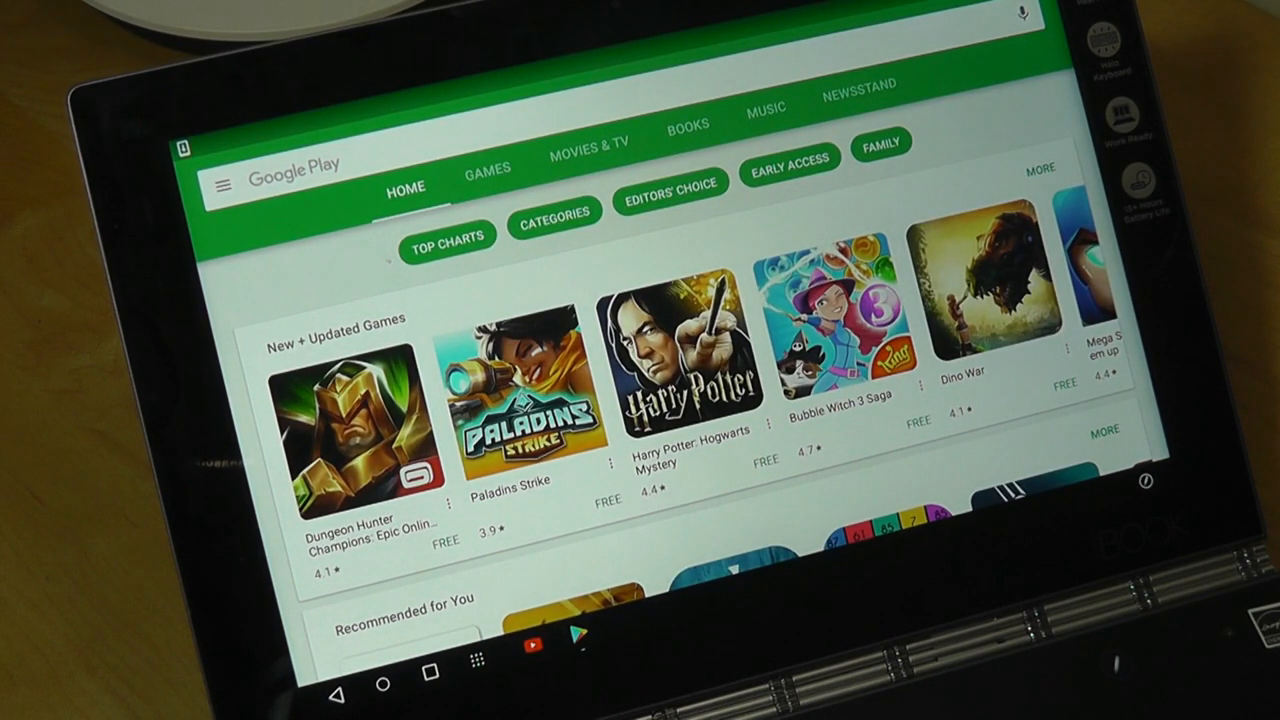
scroll("down", 3)
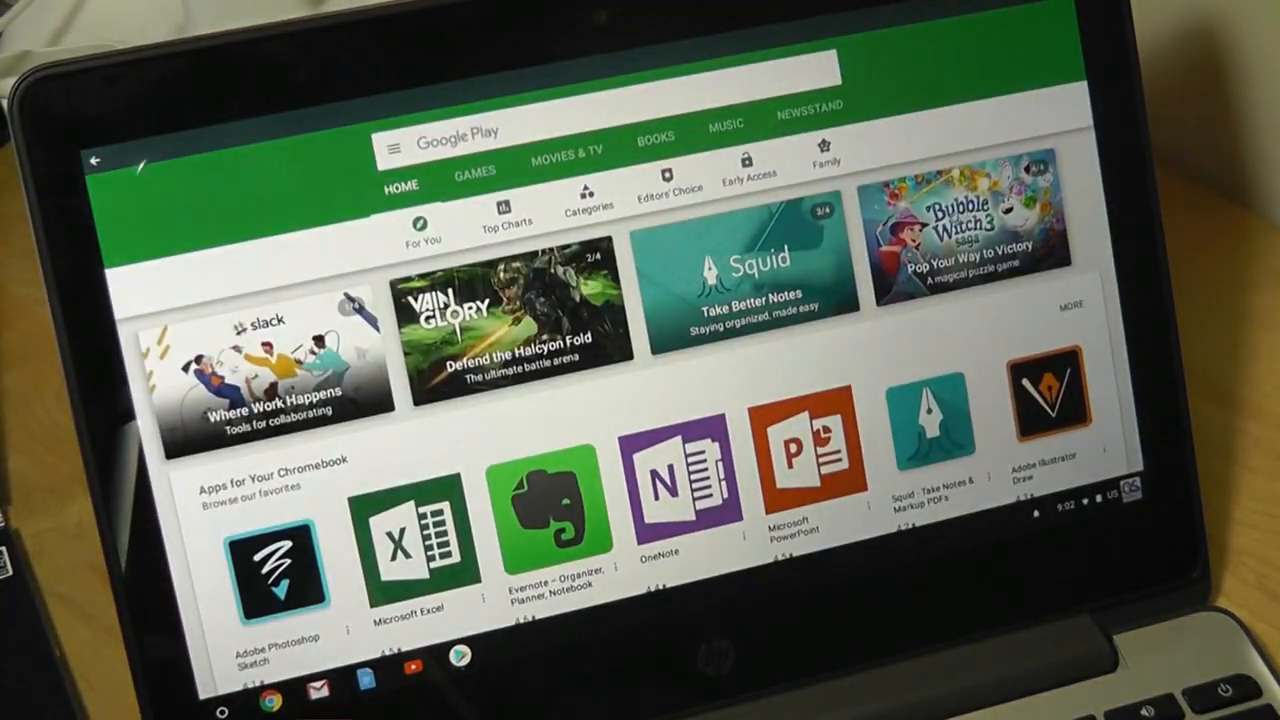
Step: Scroll the Chromebook Play Store home page listing Apps for Your Chromebook like Microsoft Excel
scroll("down", 3)
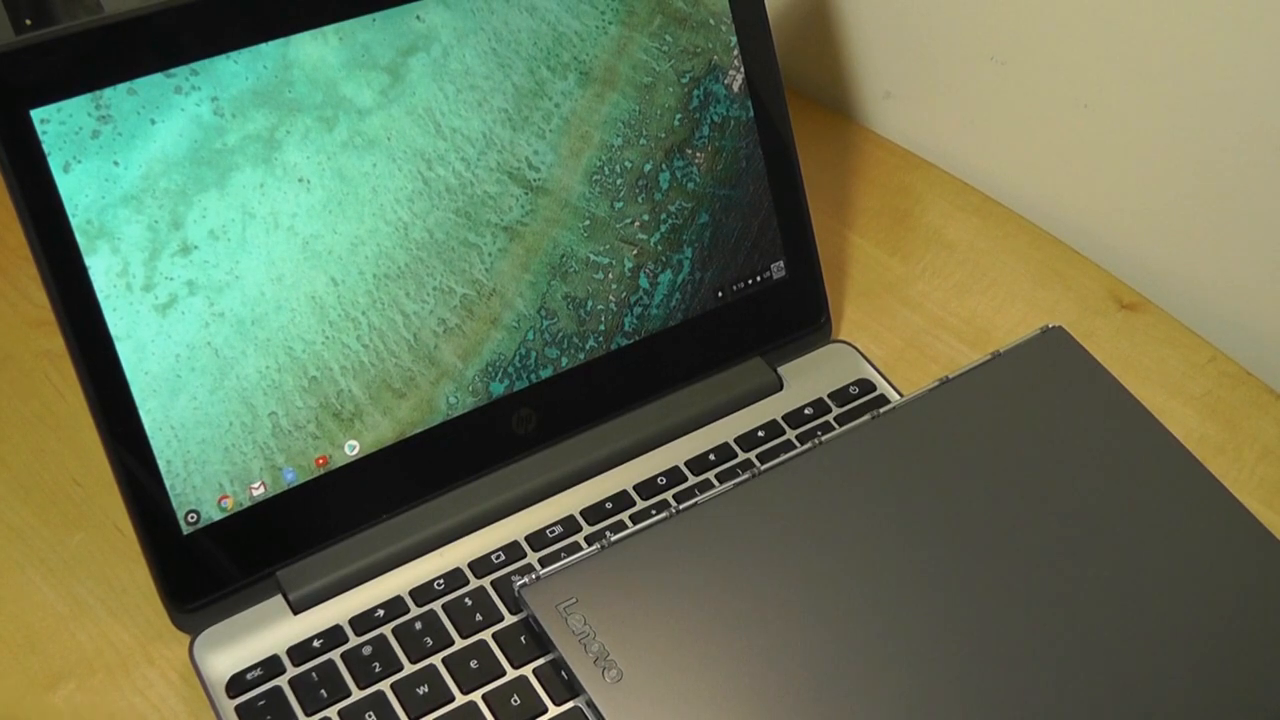
Step: Reopen the Play Store from the Chromebook shelf and scroll down to app rows like Spotify Music
left_click(192, 496)
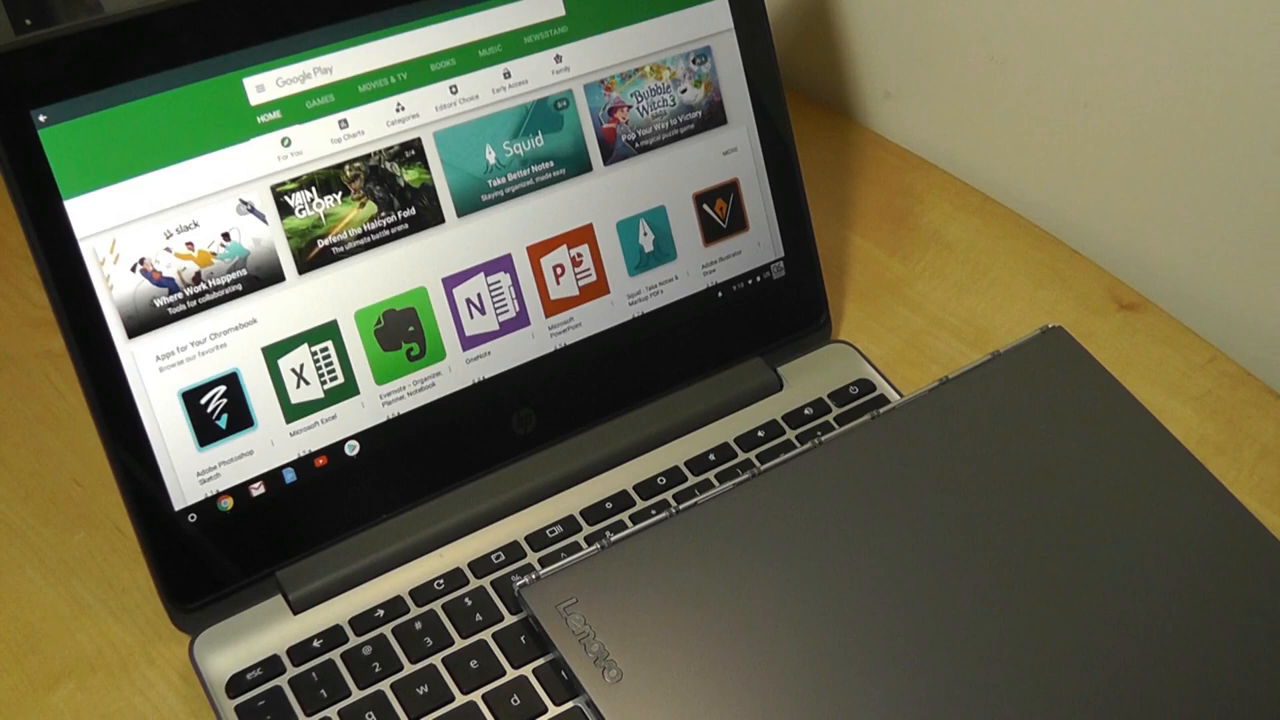
scroll("down", 3)
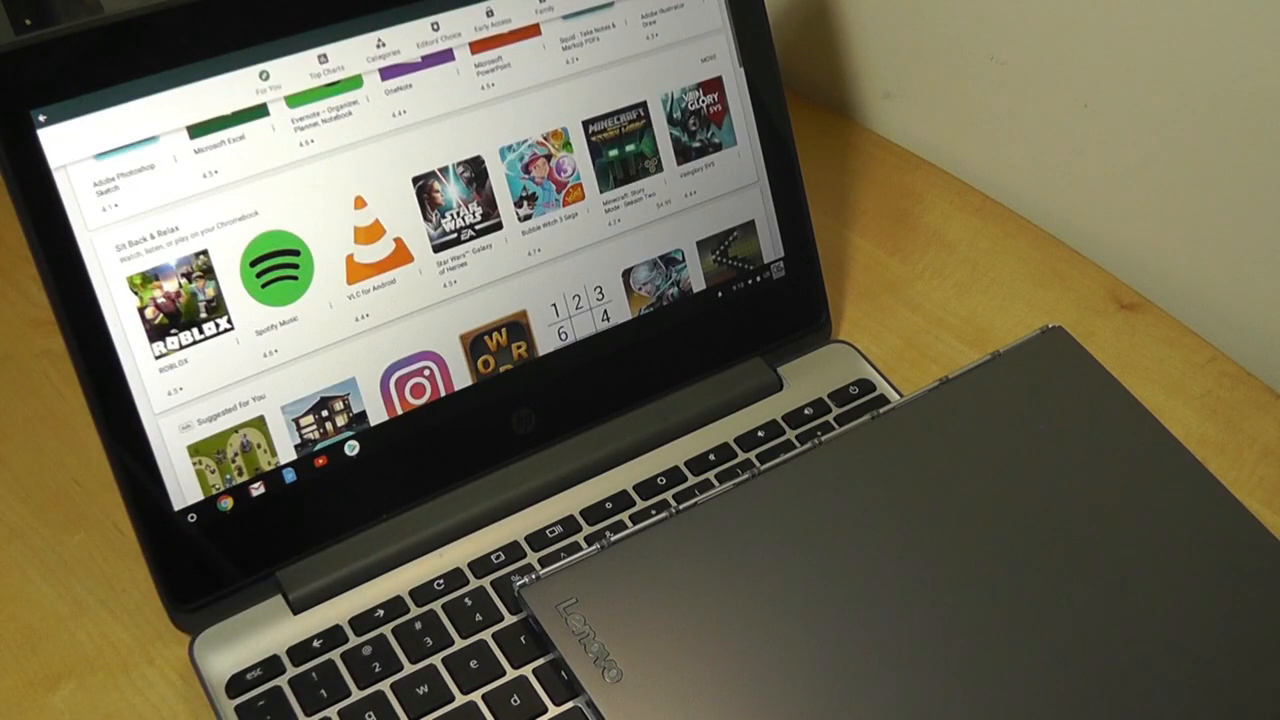